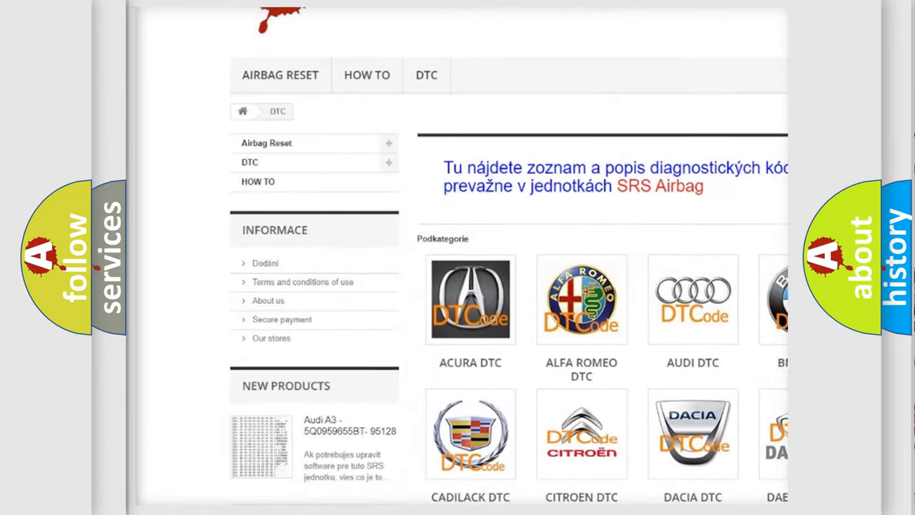
scroll(down, 3)
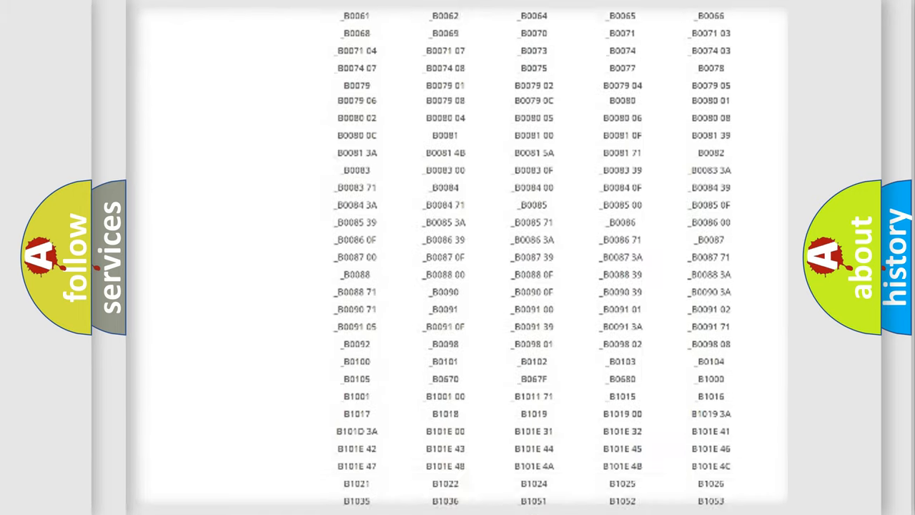
scroll(up, 3)
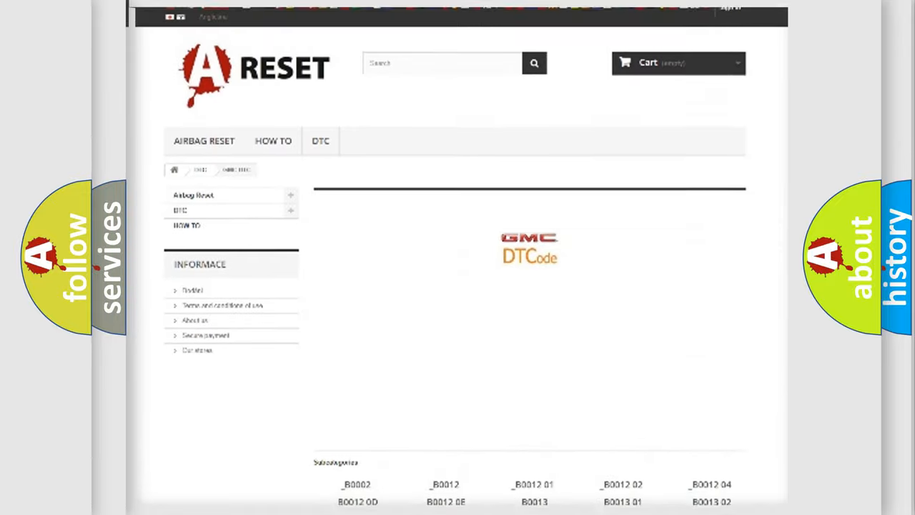